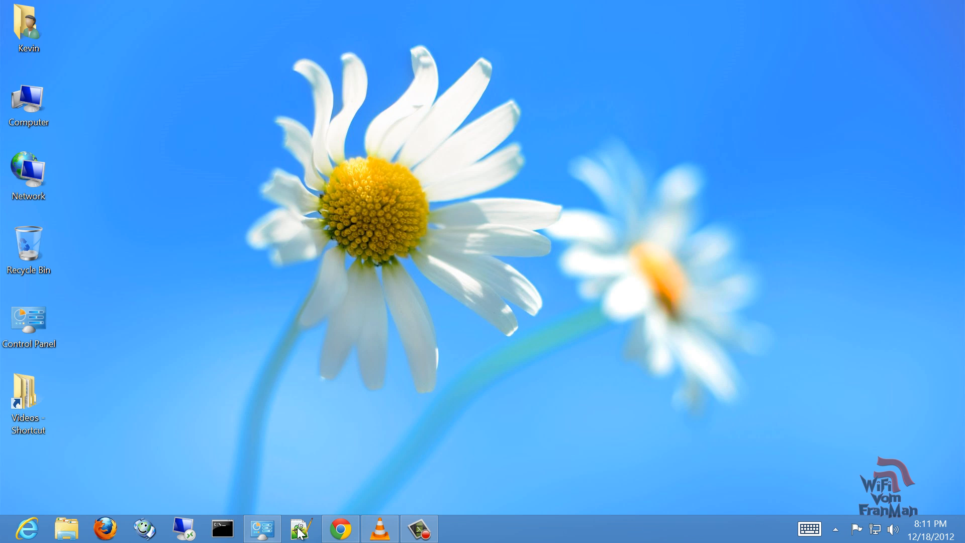
{"action": "mouse_move", "coordinate": [341, 528]}
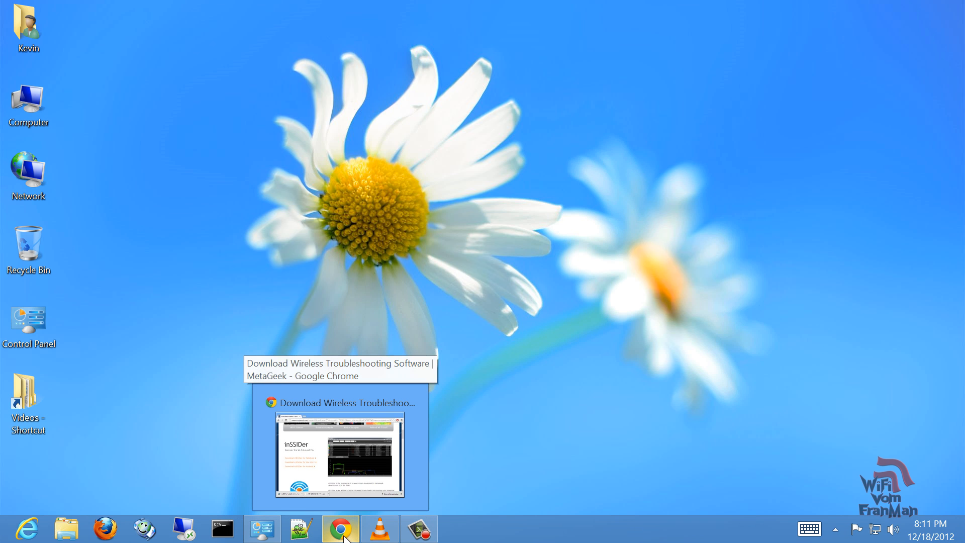
Bring the Chrome window with the inSSIDer download page back to the front.
{"action": "left_click", "coordinate": [340, 456]}
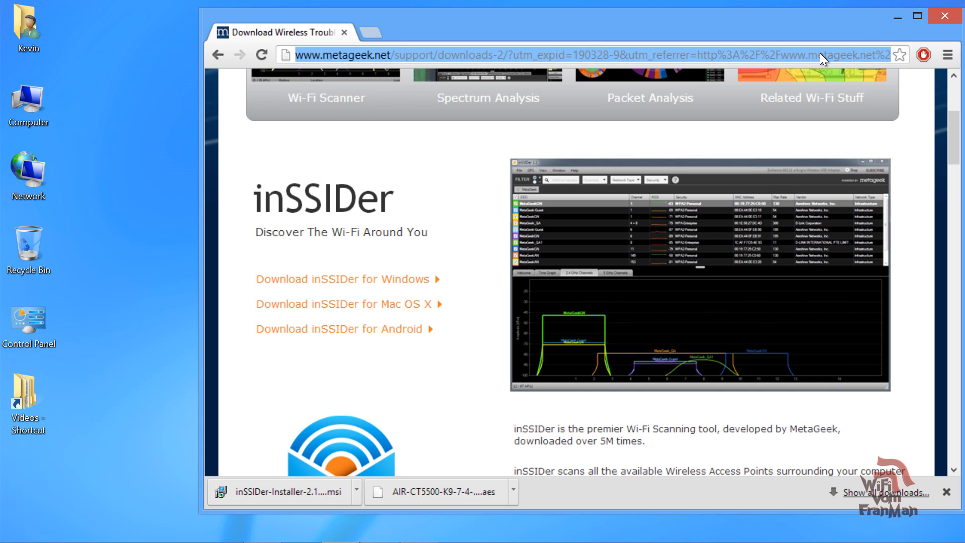
Search the web for 'tftp server' from the address bar.
{"action": "type", "text": "tftp"}
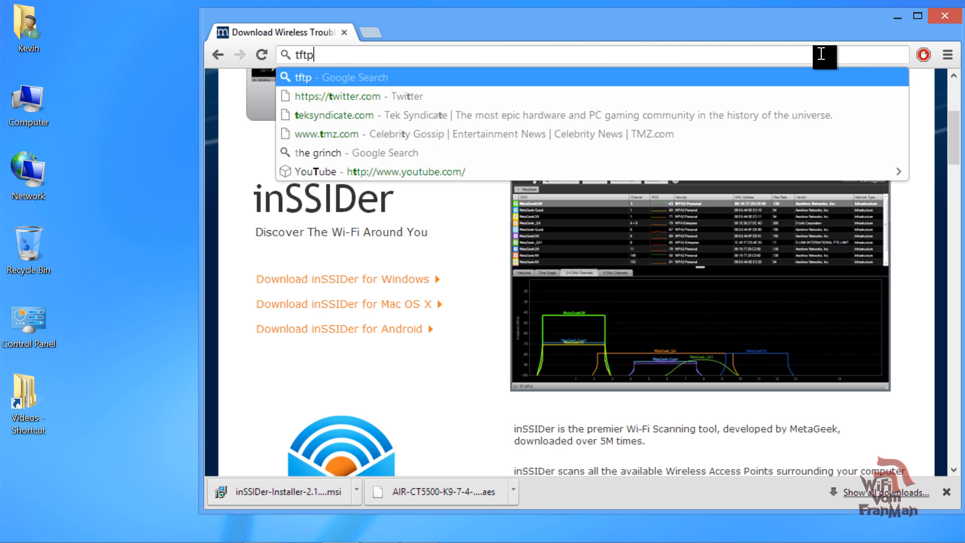
{"action": "type", "text": "server&aq=f&oq=tftp+server&aqs=chrome.0.57j5j0l2j62l2.3258&sugexp=chrc"}
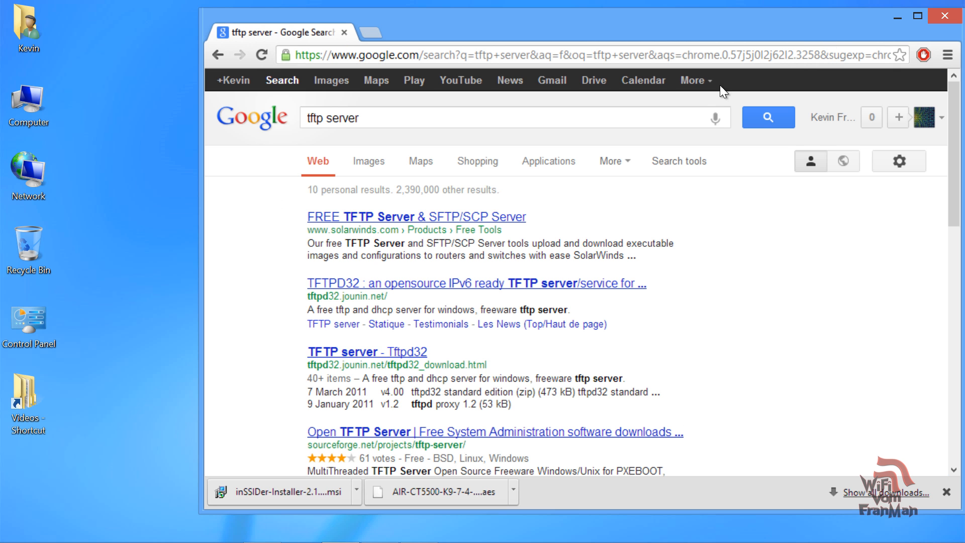
{"action": "mouse_move", "coordinate": [350, 284]}
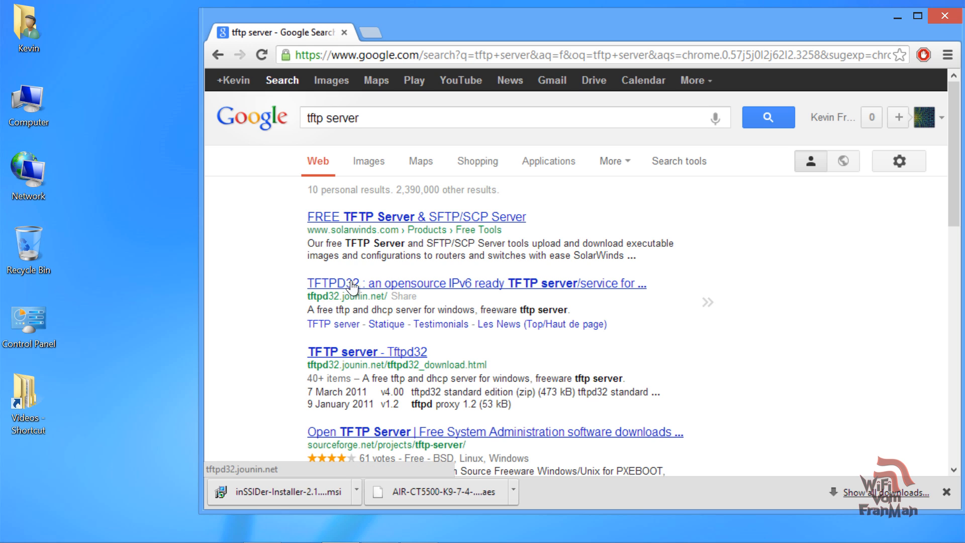
{"action": "mouse_move", "coordinate": [360, 294]}
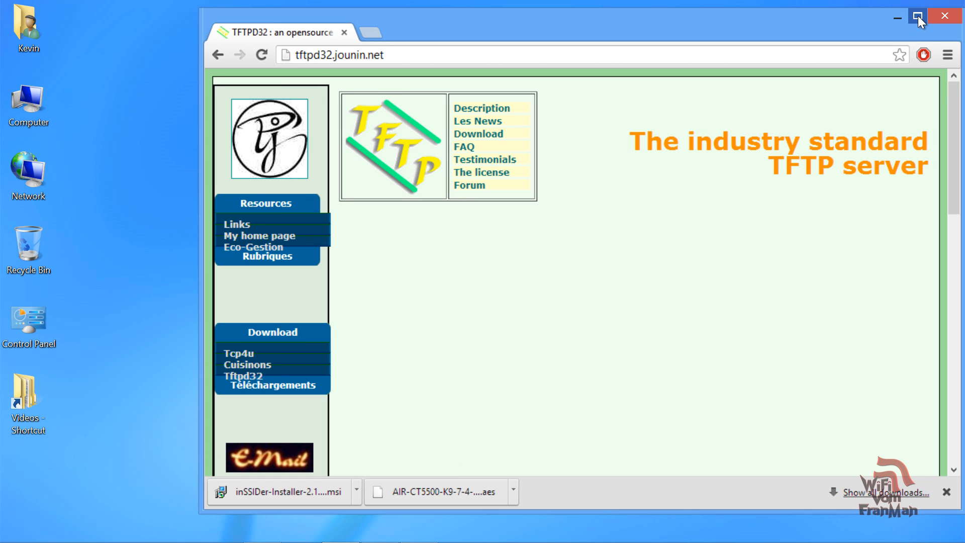
Maximize Chrome and reach the Tftpd32 download page's versions table.
{"action": "left_click", "coordinate": [917, 18]}
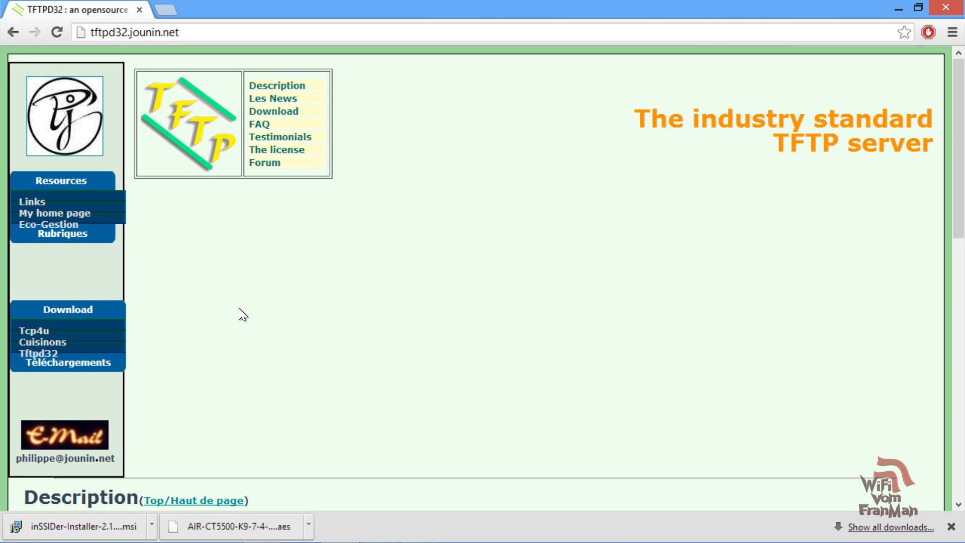
{"action": "scroll", "scroll_direction": "down", "scroll_amount": 3}
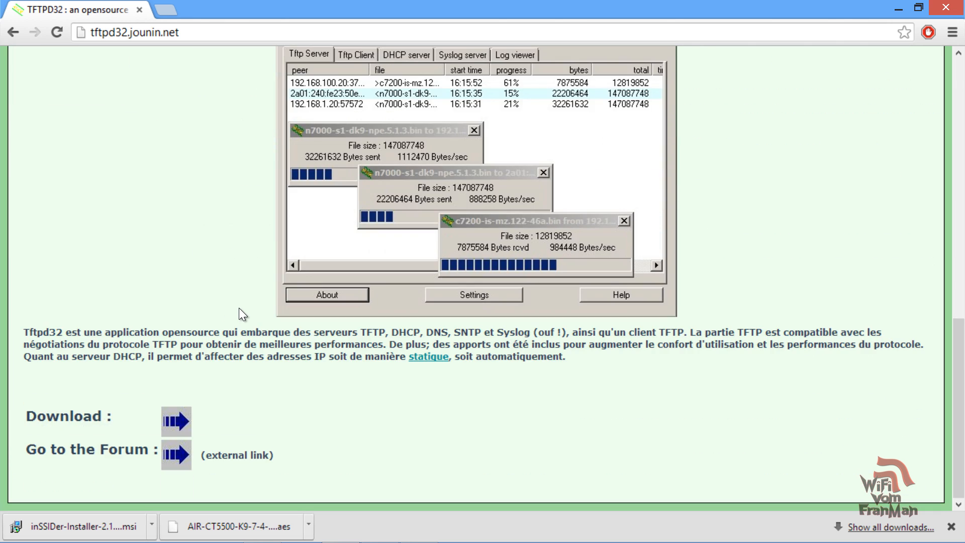
{"action": "left_click", "coordinate": [175, 422]}
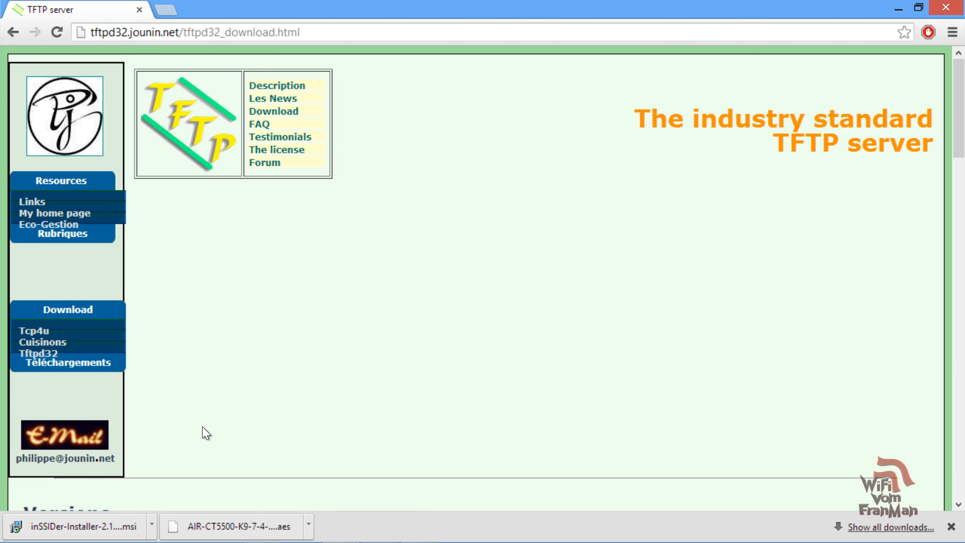
{"action": "scroll", "scroll_direction": "down", "scroll_amount": 3}
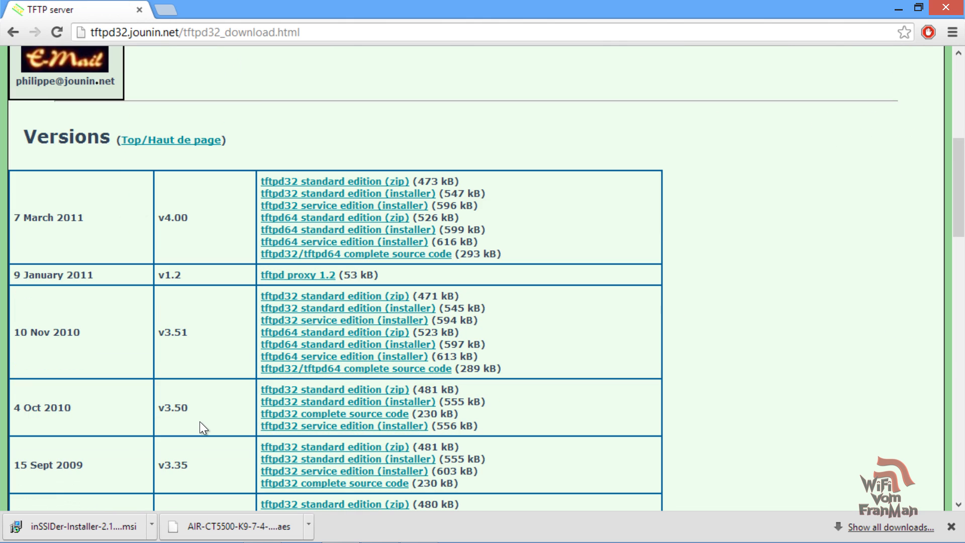
{"action": "mouse_move", "coordinate": [223, 461]}
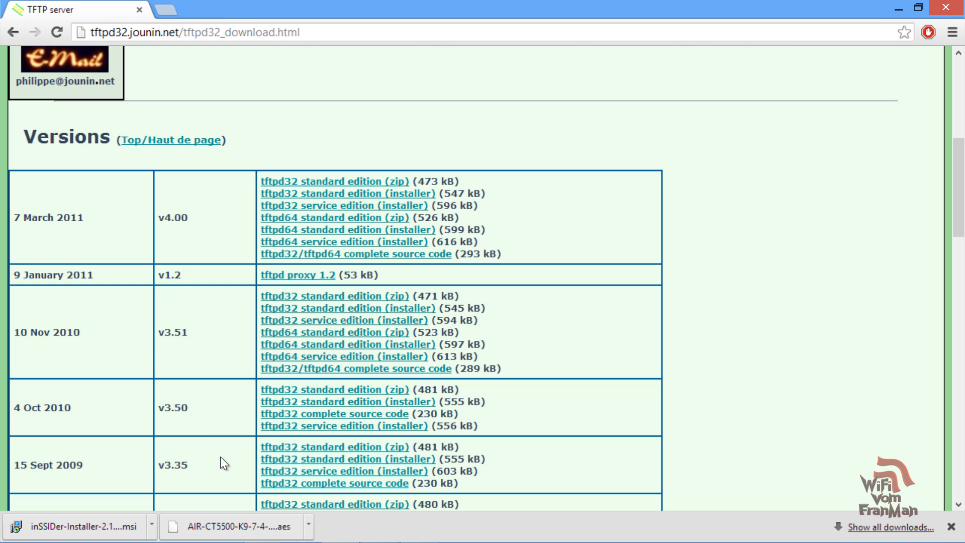
{"action": "mouse_move", "coordinate": [333, 277]}
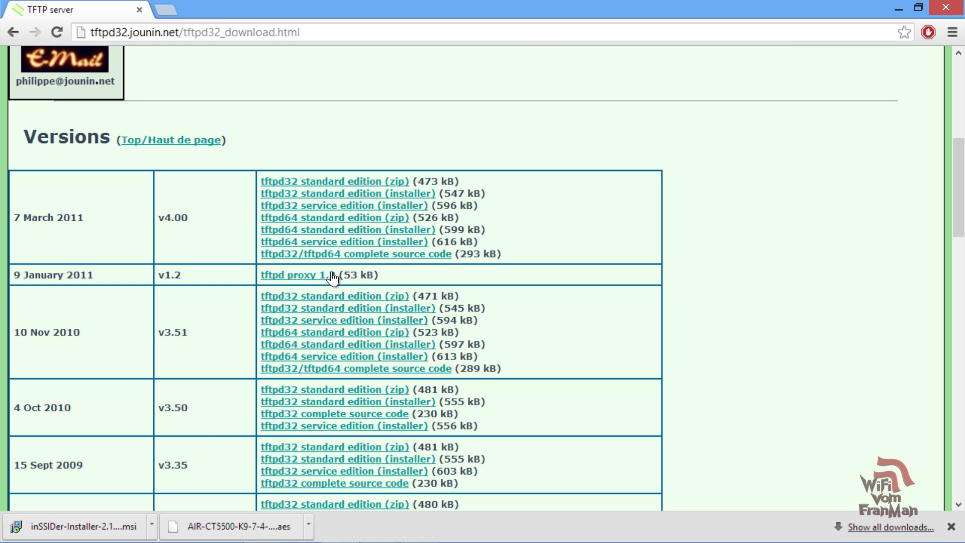
{"action": "mouse_move", "coordinate": [347, 272]}
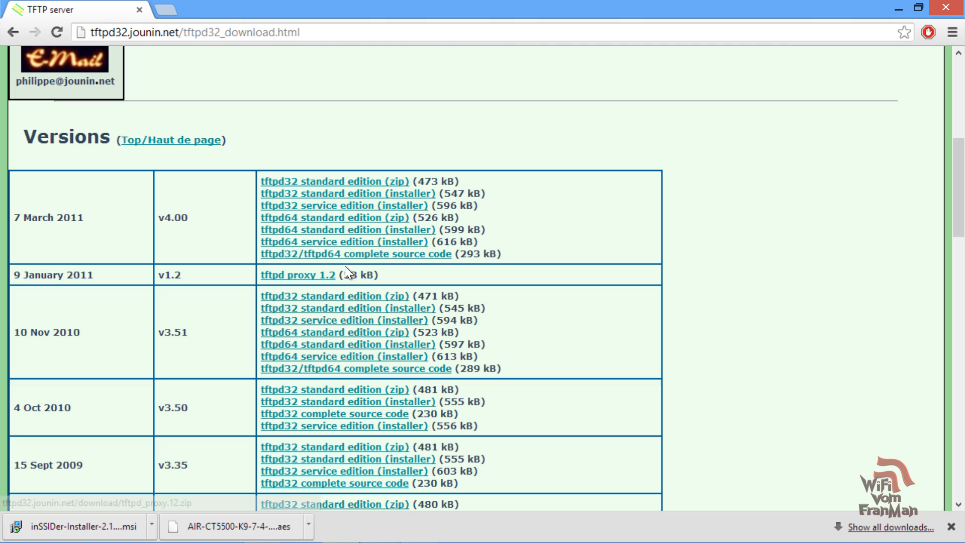
{"action": "mouse_move", "coordinate": [410, 193]}
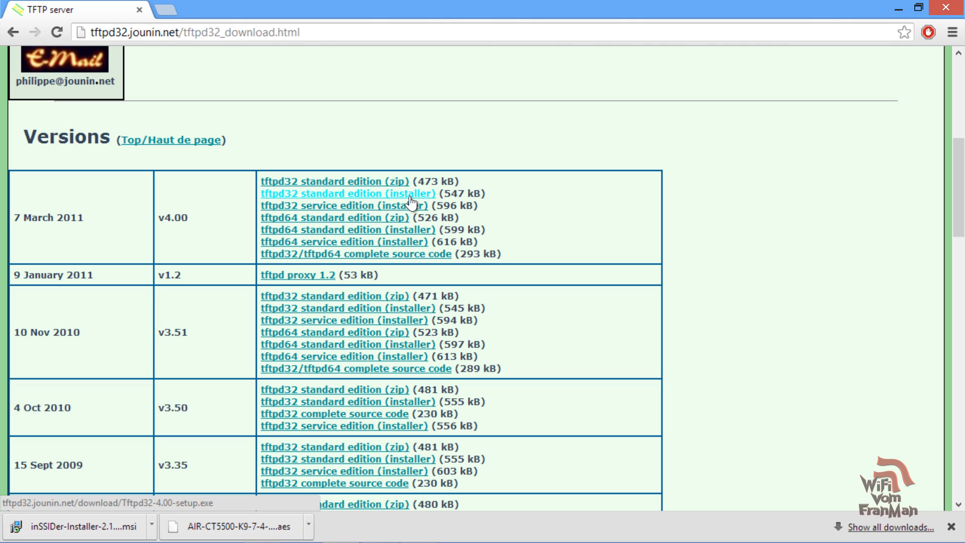
Download the Tftpd64 4.00 standard installer and launch it from the download bar.
{"action": "left_click", "coordinate": [347, 229]}
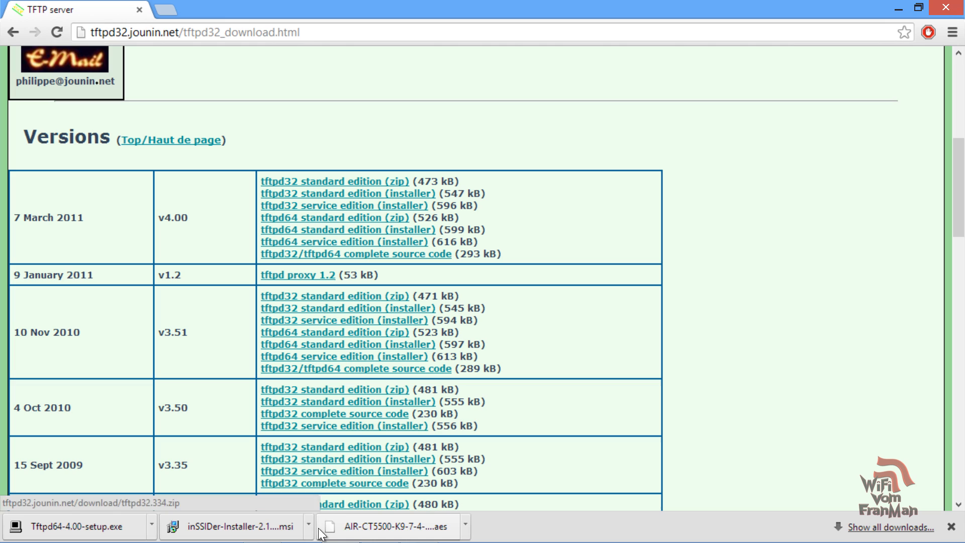
{"action": "mouse_move", "coordinate": [296, 525]}
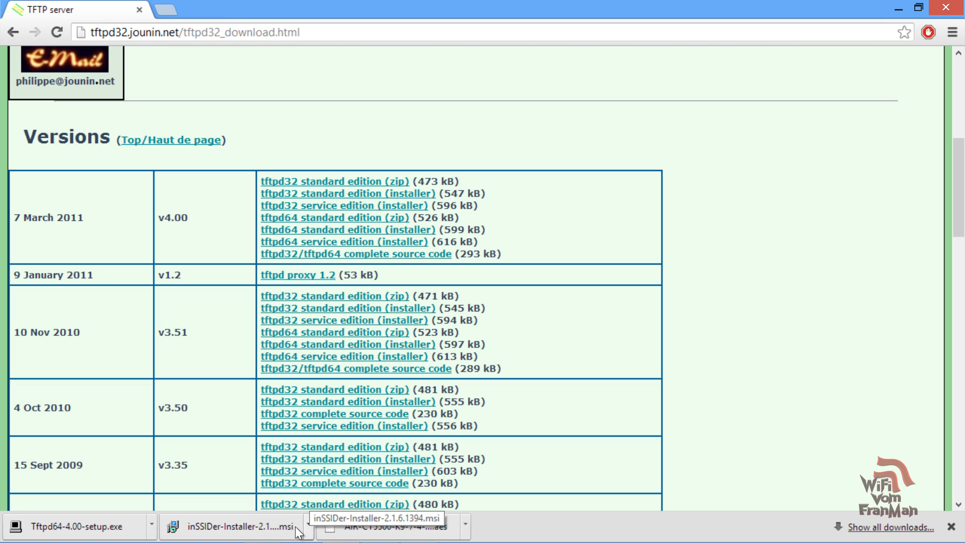
{"action": "left_click", "coordinate": [73, 526]}
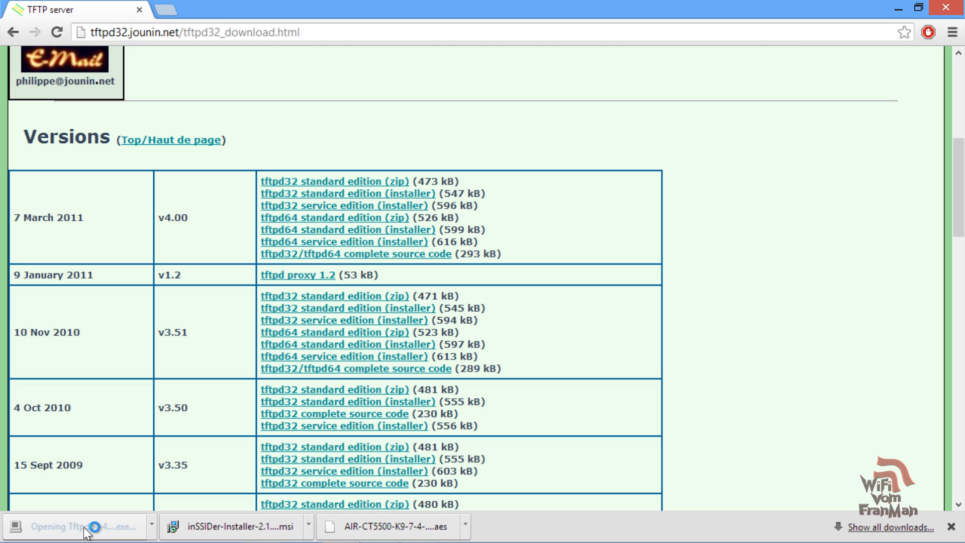
Install Tftpd64 to the default C:\Program Files\Tftpd64 folder, accepting the licence and starting it after install.
{"action": "left_click", "coordinate": [73, 526]}
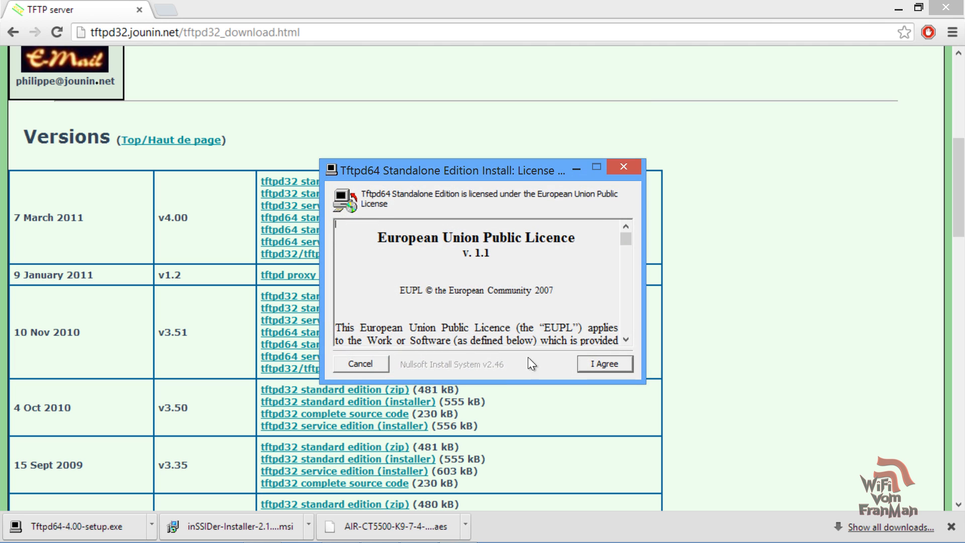
{"action": "left_click", "coordinate": [604, 363]}
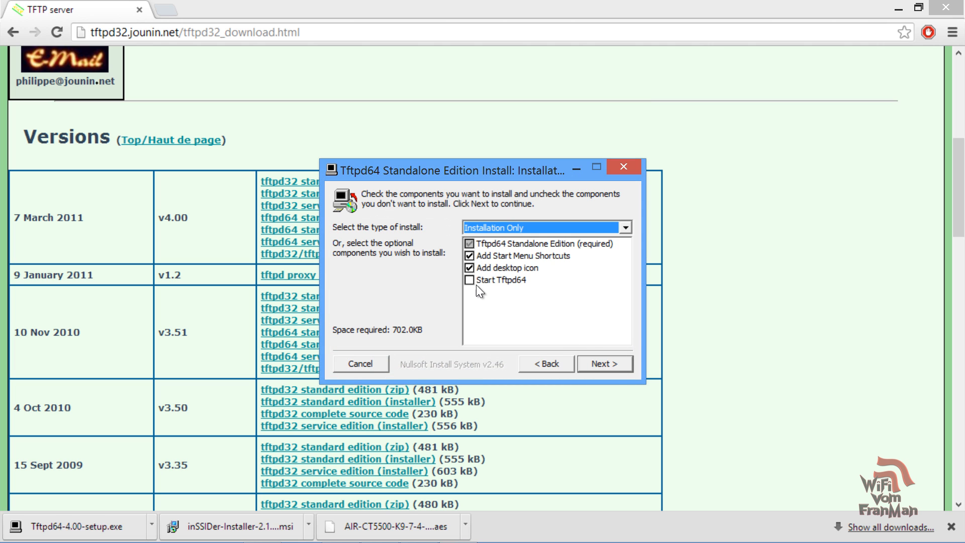
{"action": "left_click", "coordinate": [470, 279]}
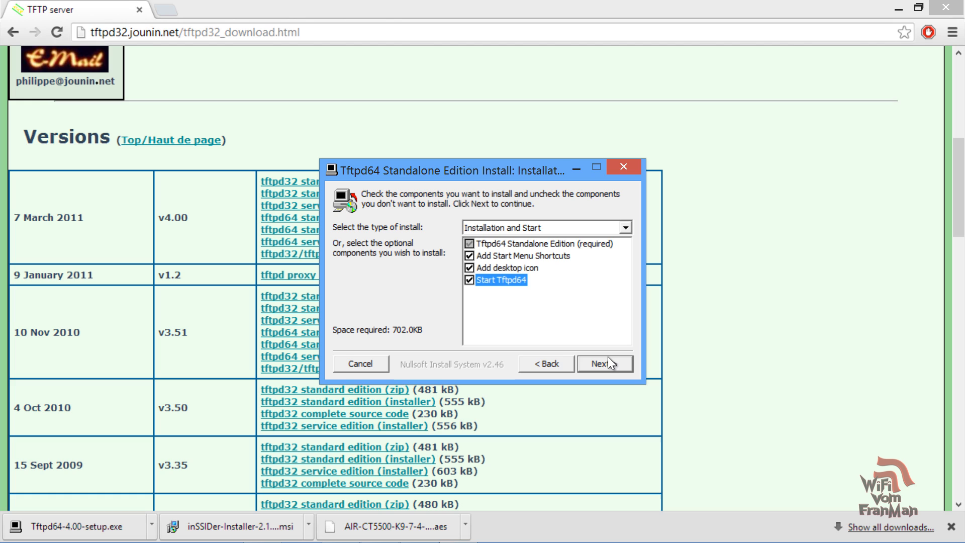
{"action": "mouse_move", "coordinate": [577, 356]}
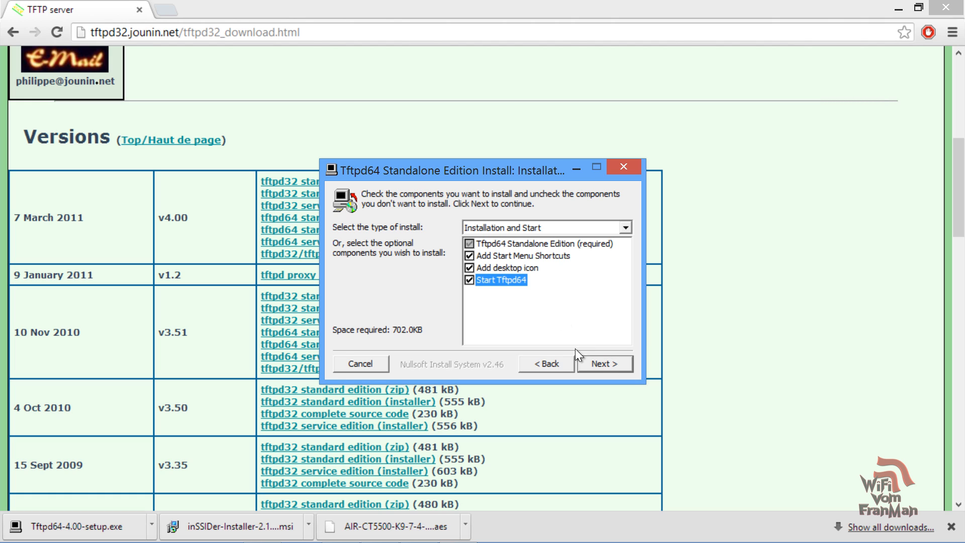
{"action": "left_click", "coordinate": [604, 363]}
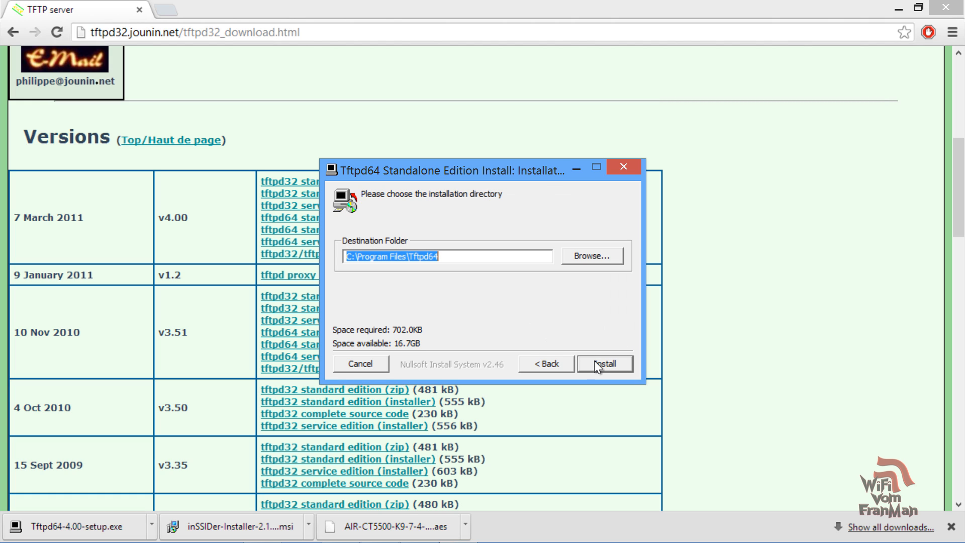
{"action": "left_click", "coordinate": [605, 363]}
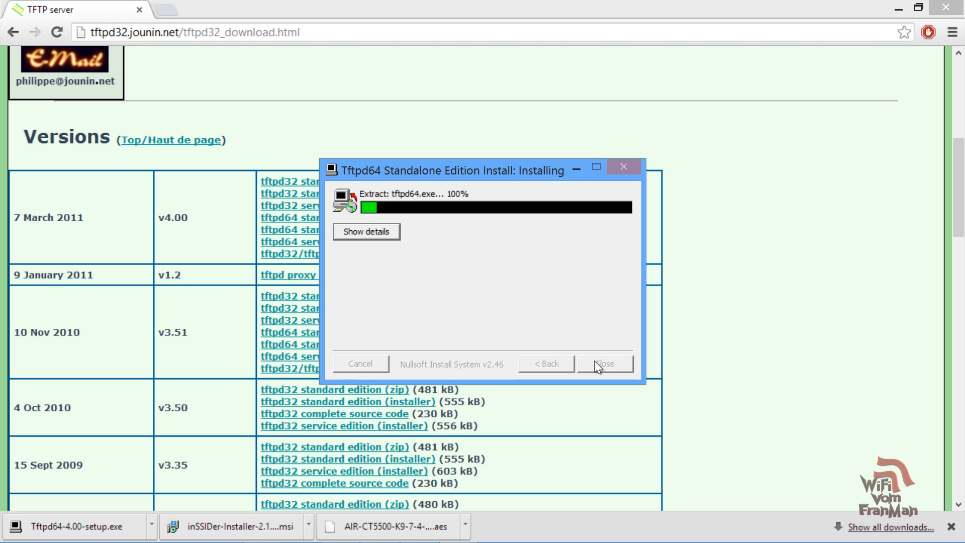
{"action": "left_click", "coordinate": [605, 363]}
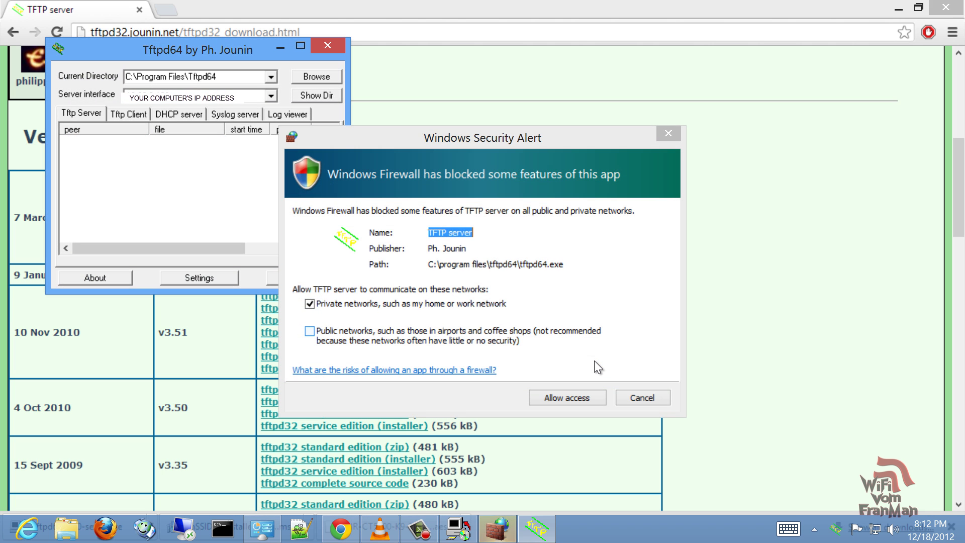
{"action": "mouse_move", "coordinate": [325, 346]}
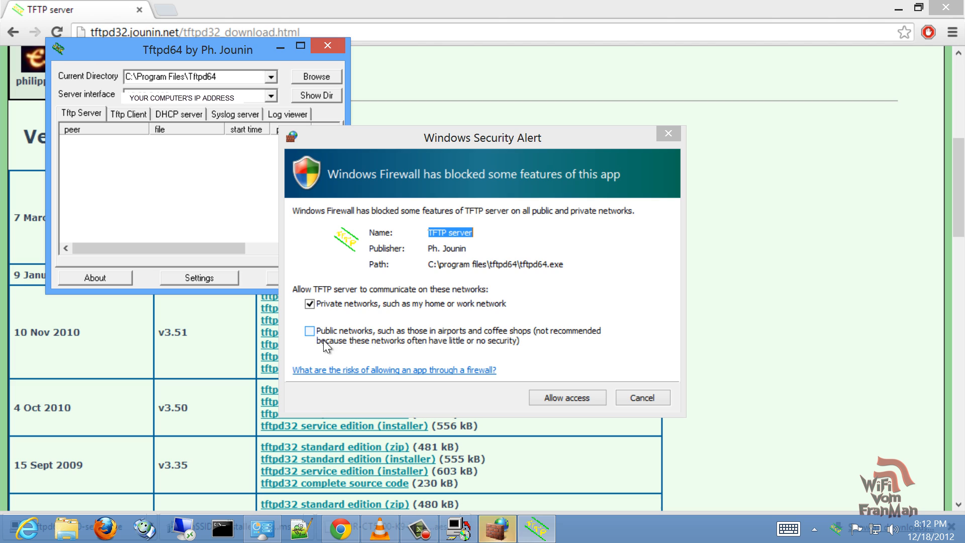
Allow the TFTP server through the firewall on both private and public networks.
{"action": "left_click", "coordinate": [310, 330]}
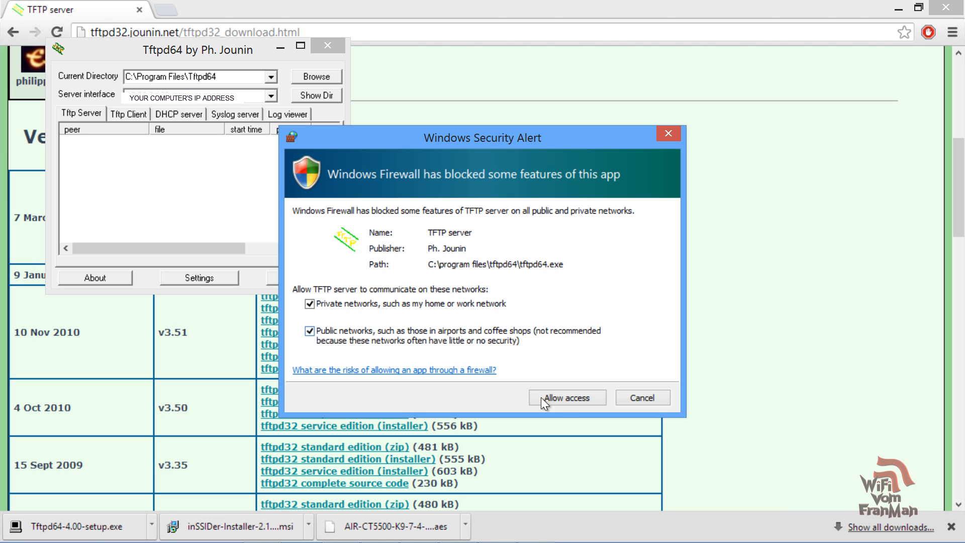
{"action": "mouse_move", "coordinate": [566, 397]}
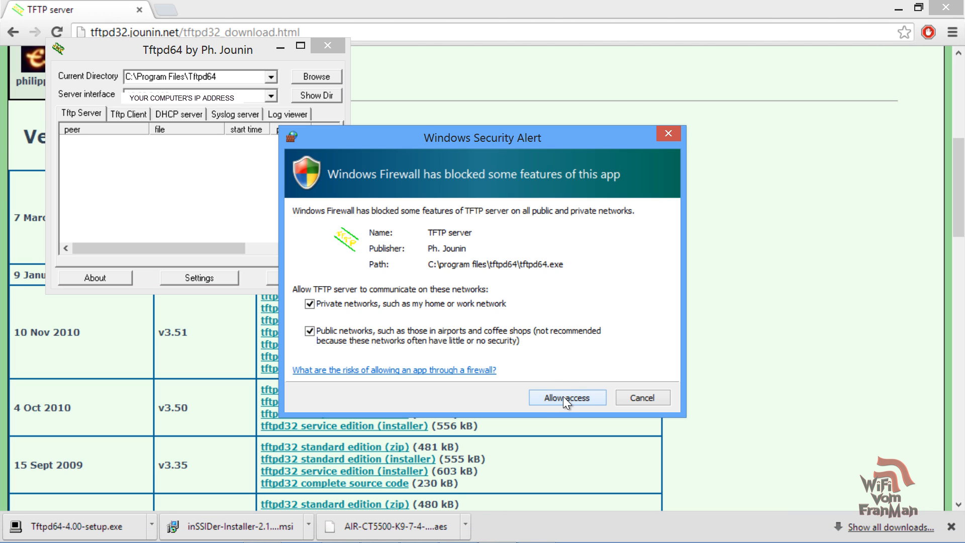
{"action": "left_click", "coordinate": [565, 397]}
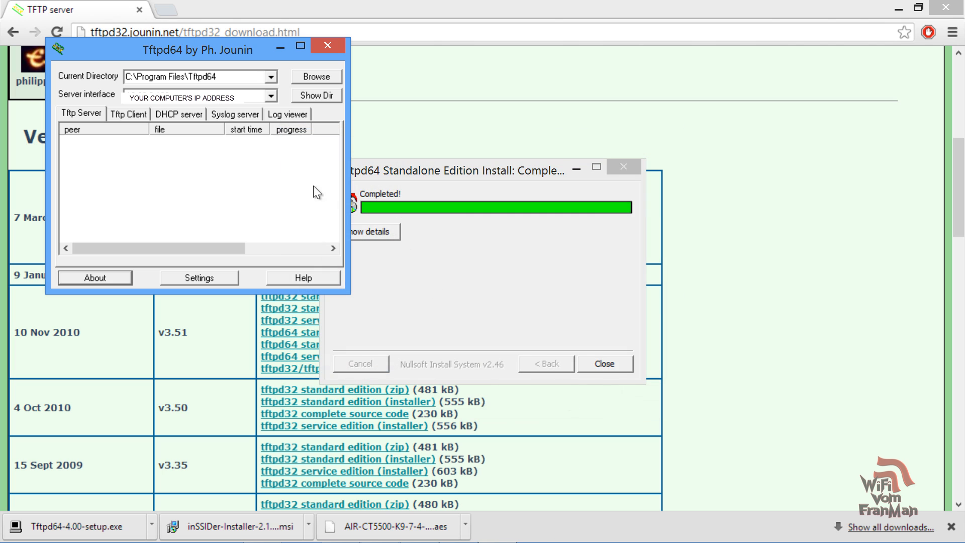
{"action": "mouse_move", "coordinate": [274, 84]}
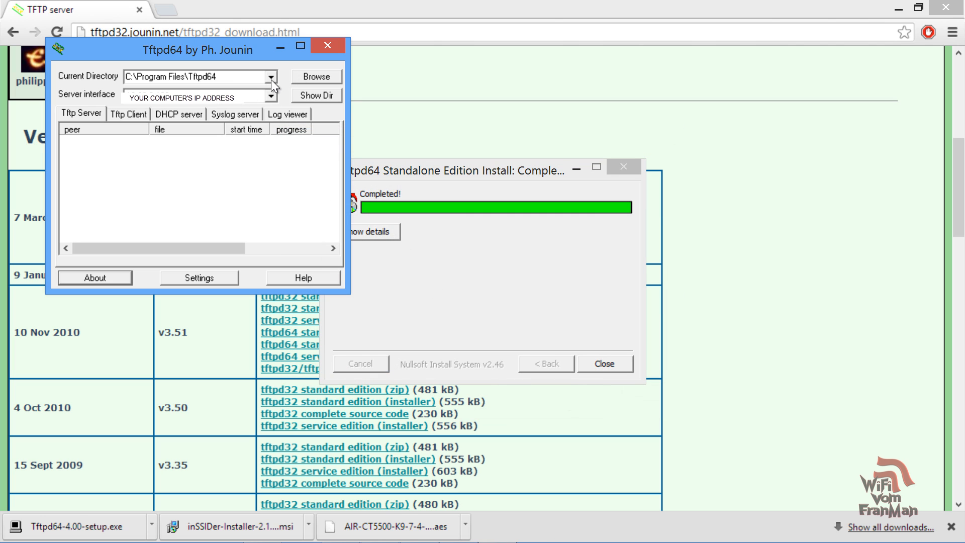
Create a new 'tftp' folder on C: and choose it as the Tftpd64 serving folder.
{"action": "left_click", "coordinate": [315, 77]}
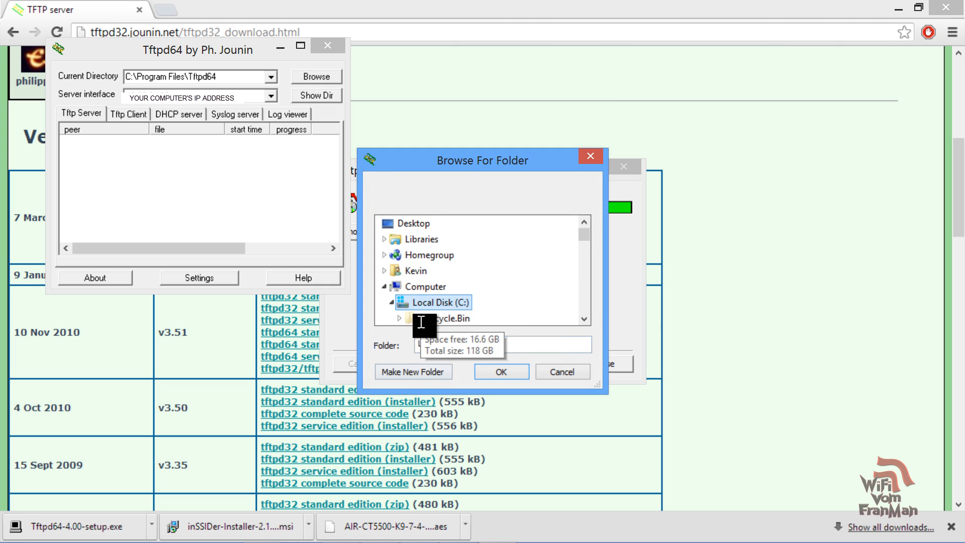
{"action": "left_click", "coordinate": [413, 371]}
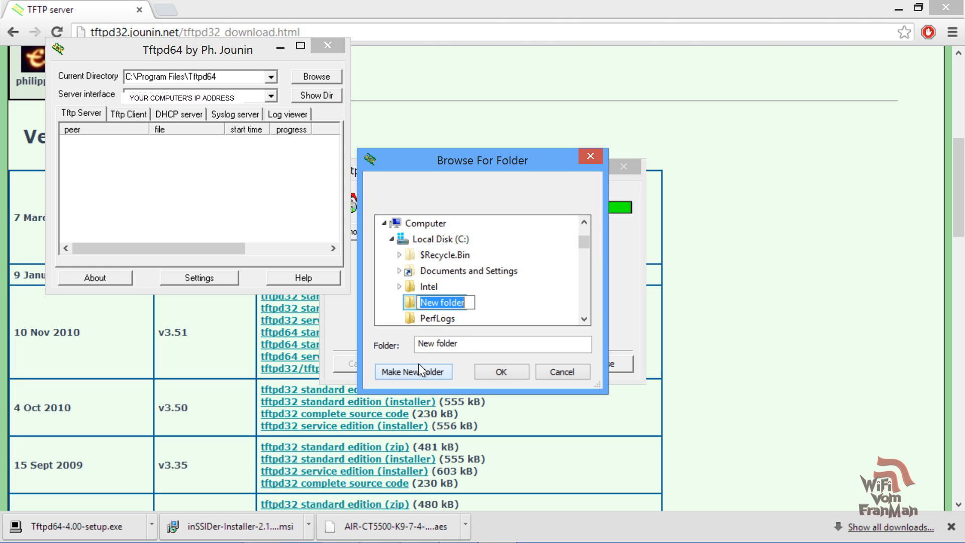
{"action": "type", "text": "tftp"}
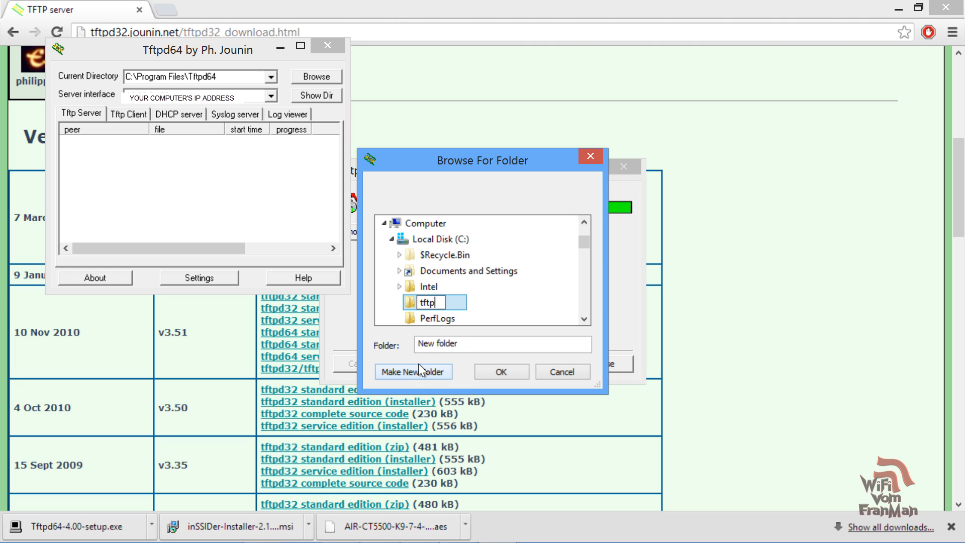
{"action": "mouse_move", "coordinate": [501, 371]}
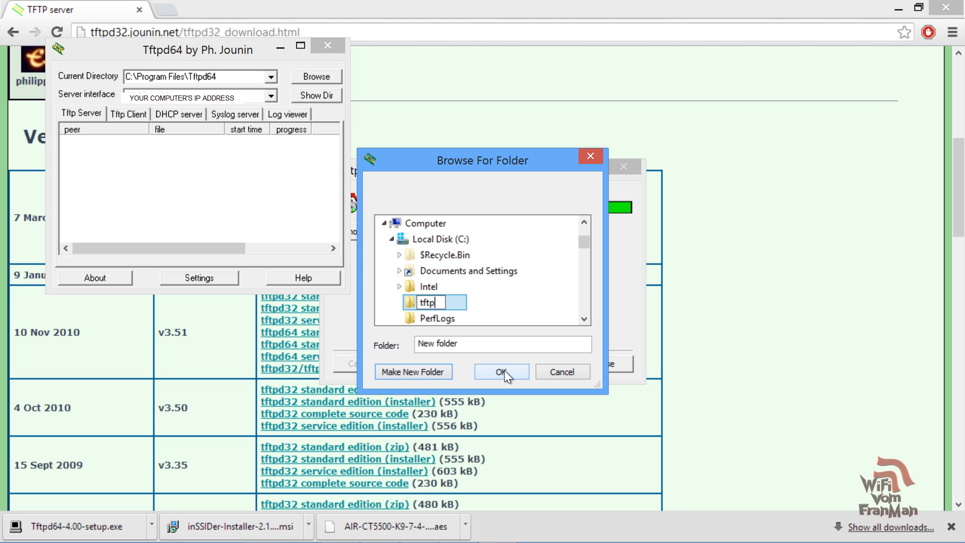
{"action": "left_click", "coordinate": [501, 370]}
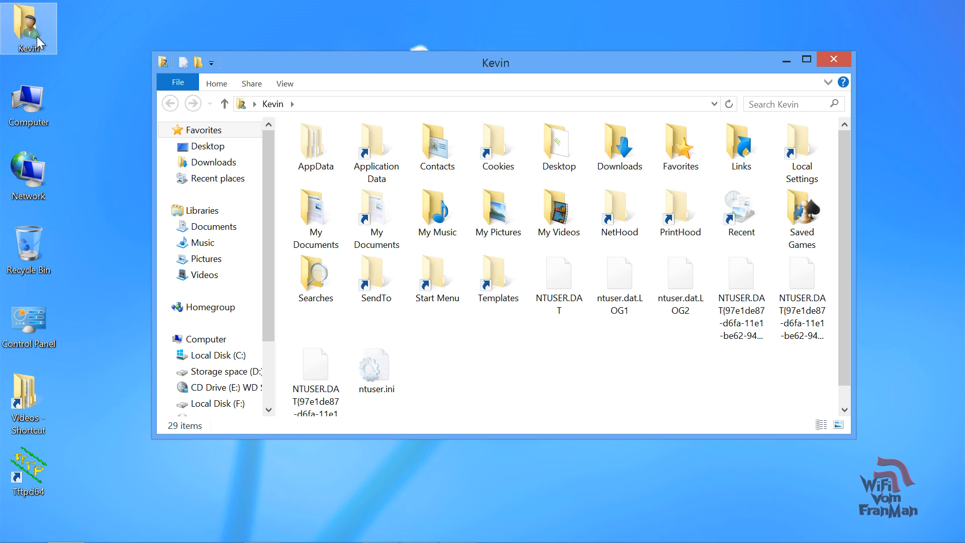
{"action": "mouse_move", "coordinate": [598, 68]}
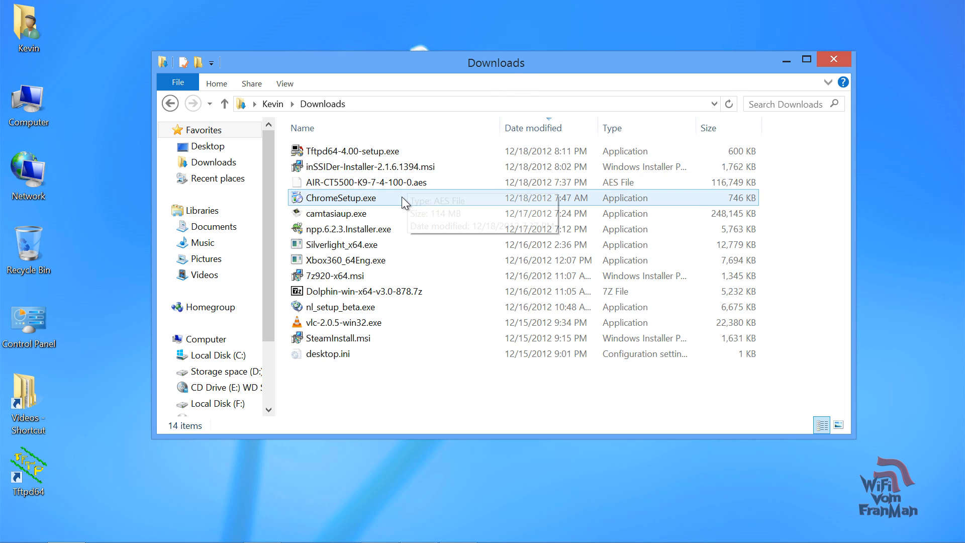
Copy AIR-CT5500-K9-7-4-100-0.aes from Downloads and paste it into C:\tftp.
{"action": "right_click", "coordinate": [363, 182]}
{"action": "type", "text": "c:\\t"}
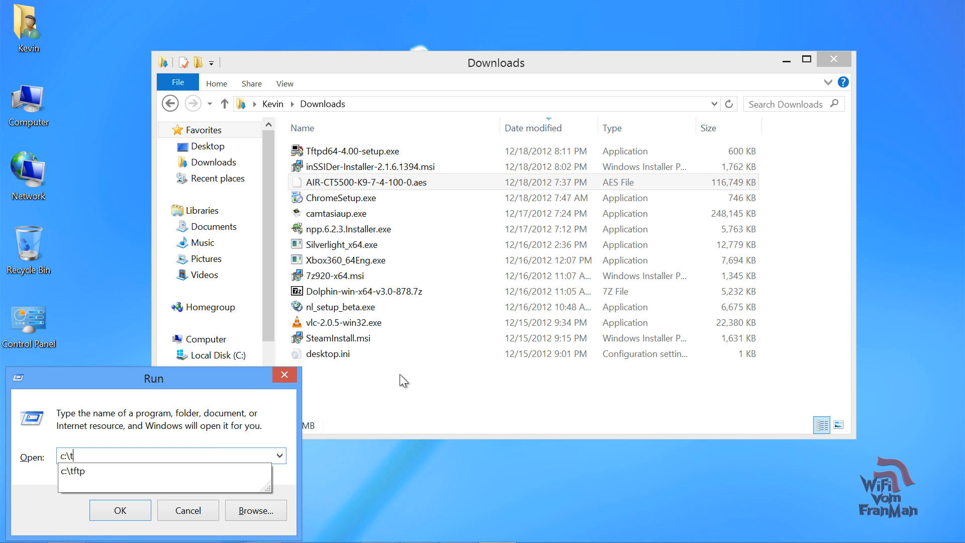
{"action": "left_click", "coordinate": [119, 510]}
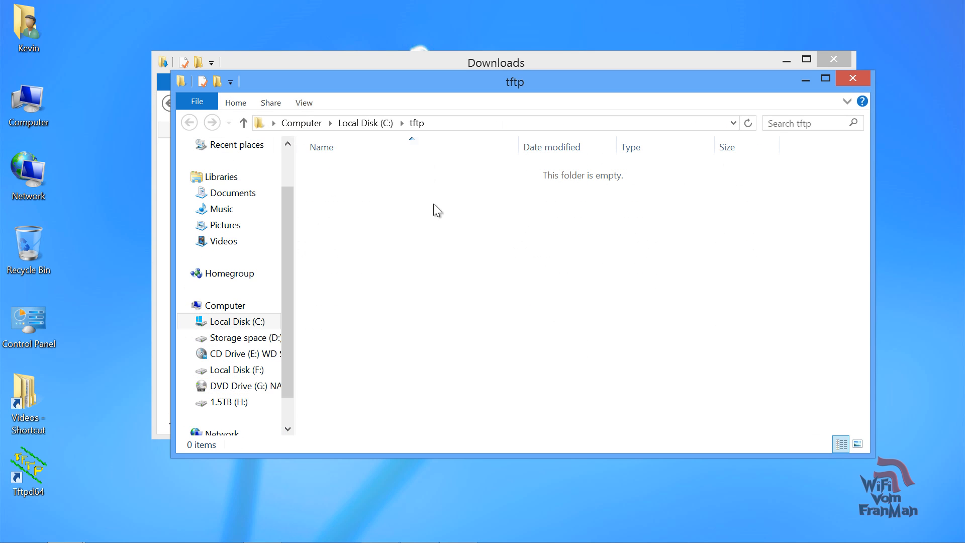
{"action": "right_click", "coordinate": [437, 209]}
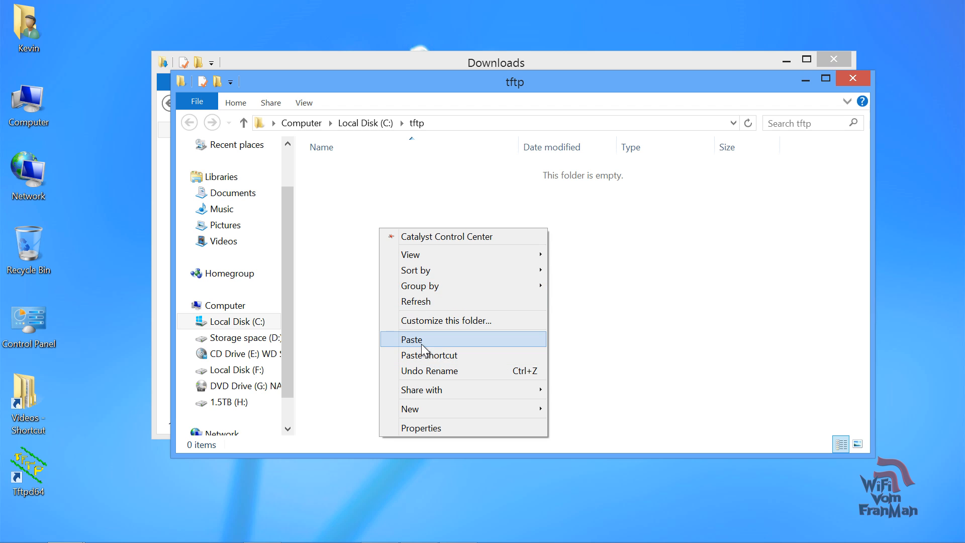
{"action": "left_click", "coordinate": [411, 339]}
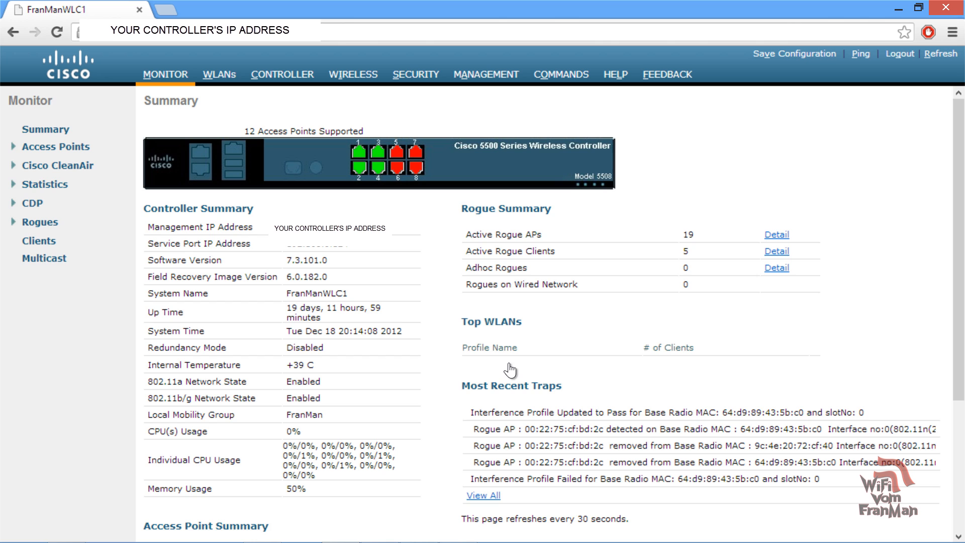
Start a TFTP code download of AIR-CT5500-K9-7-4-100-0.aes from the computer's IP to the controller.
{"action": "left_click", "coordinate": [560, 74]}
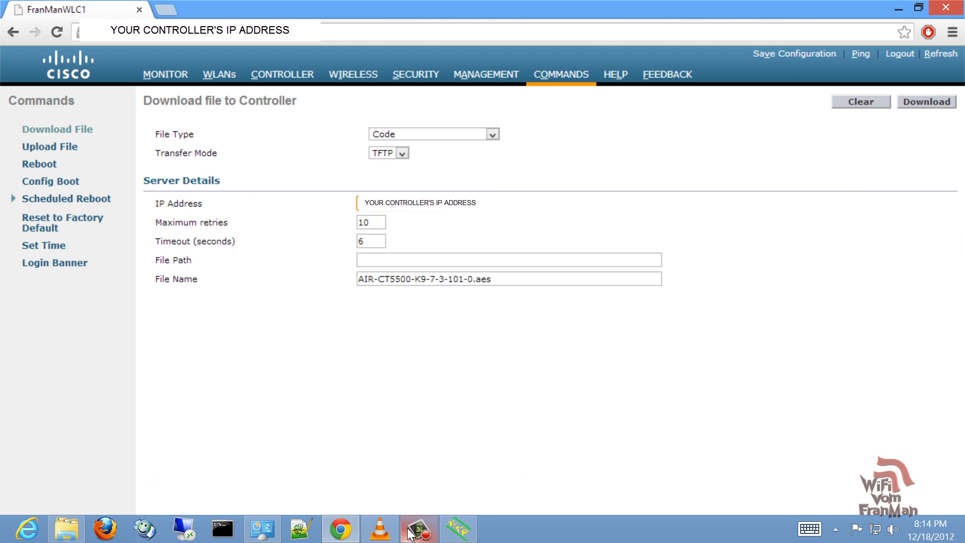
{"action": "left_click", "coordinate": [65, 528]}
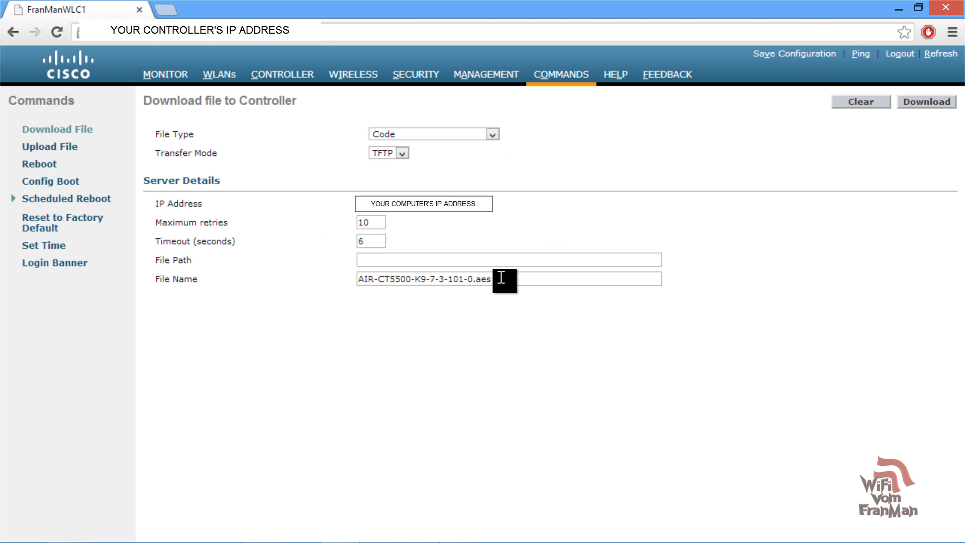
{"action": "triple_click", "coordinate": [423, 279]}
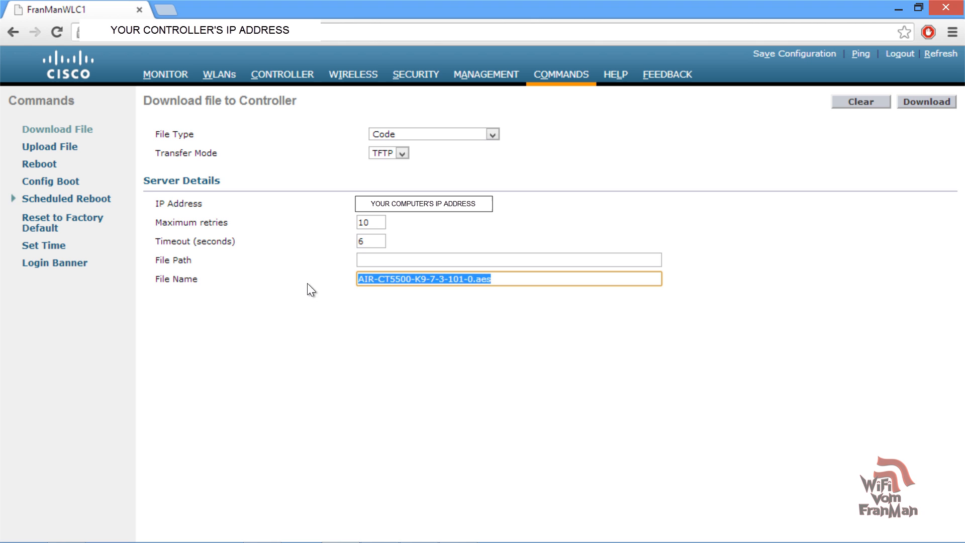
{"action": "type", "text": "AIR-CT5500-K9-7-4-100-0.aes"}
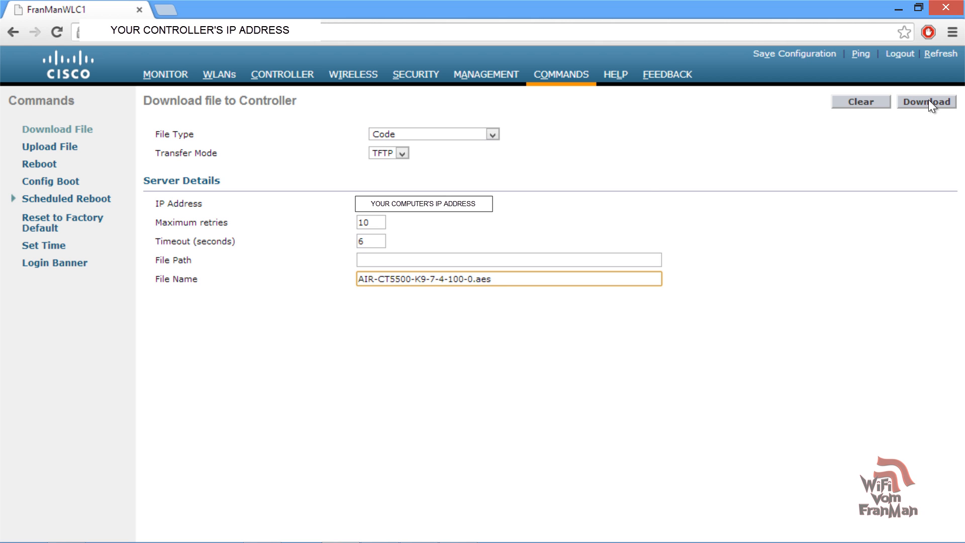
{"action": "left_click", "coordinate": [926, 102]}
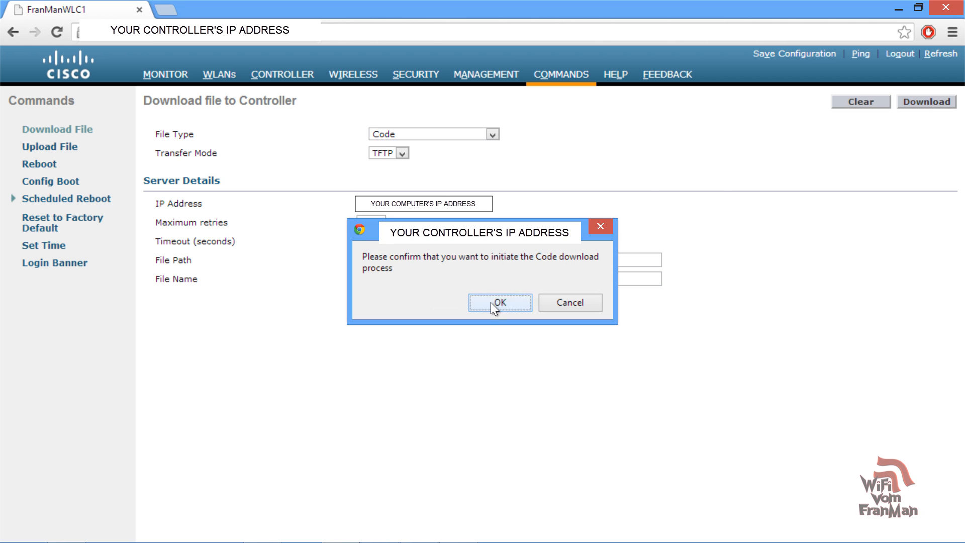
{"action": "left_click", "coordinate": [500, 303]}
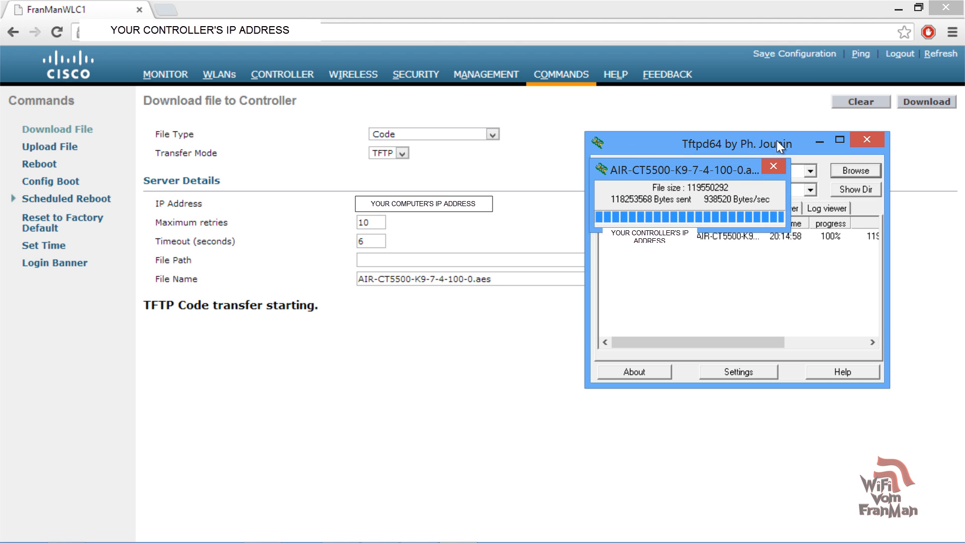
Let the TFTP transfer run to completion, hiding the Tftpd64 window meanwhile.
{"action": "left_click", "coordinate": [773, 166]}
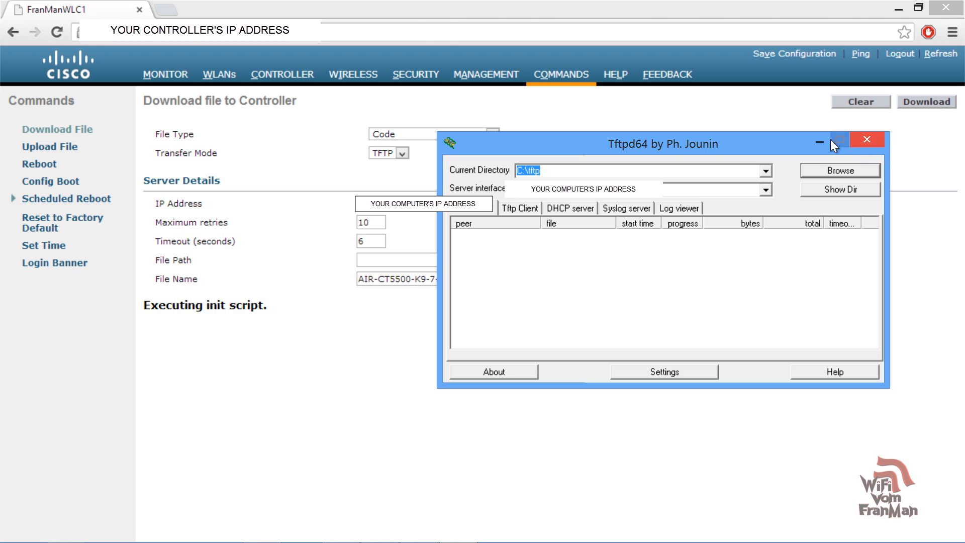
{"action": "left_click", "coordinate": [839, 139]}
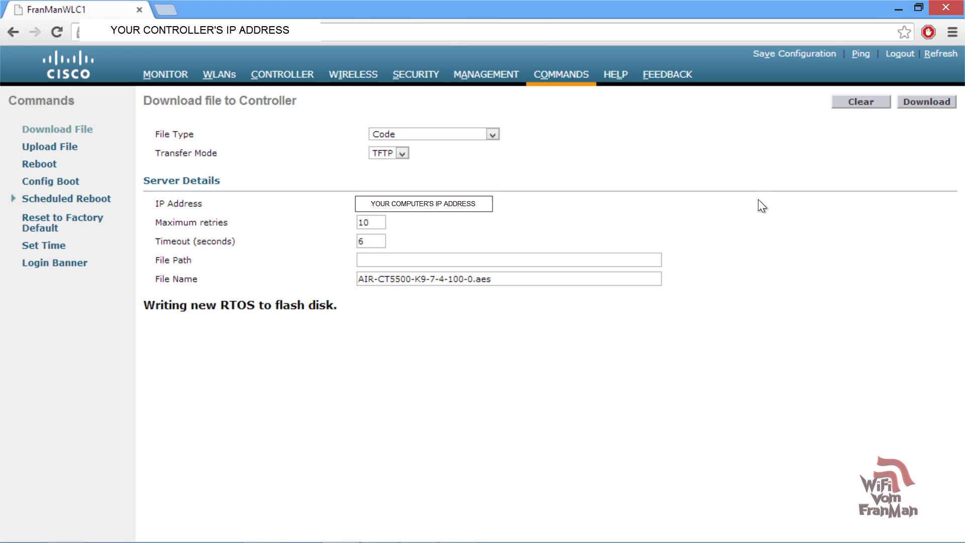
{"action": "mouse_move", "coordinate": [752, 211]}
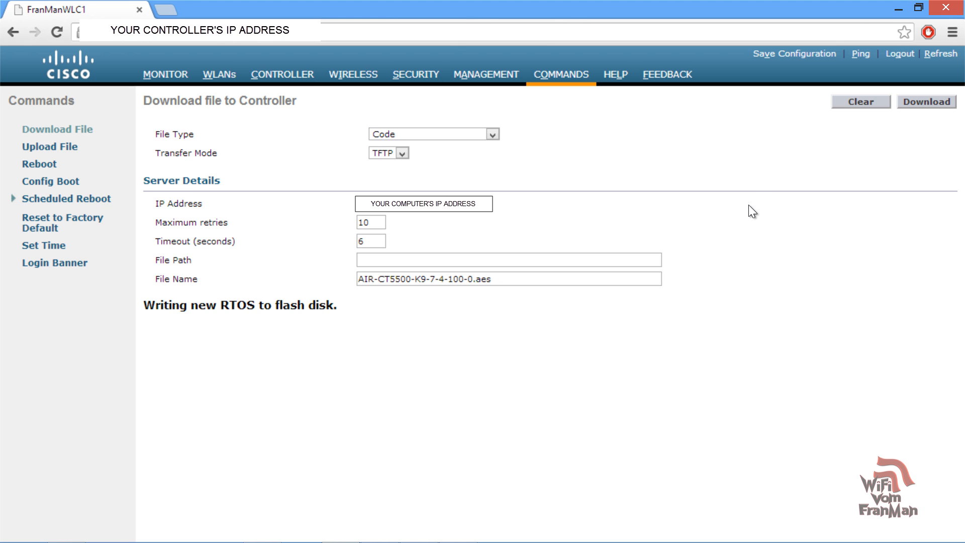
{"action": "mouse_move", "coordinate": [497, 223]}
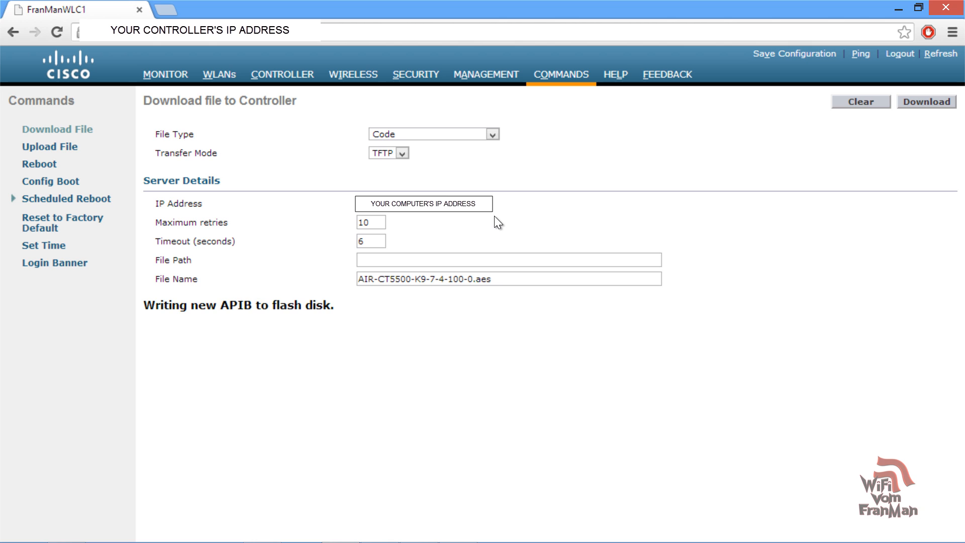
{"action": "mouse_move", "coordinate": [306, 297]}
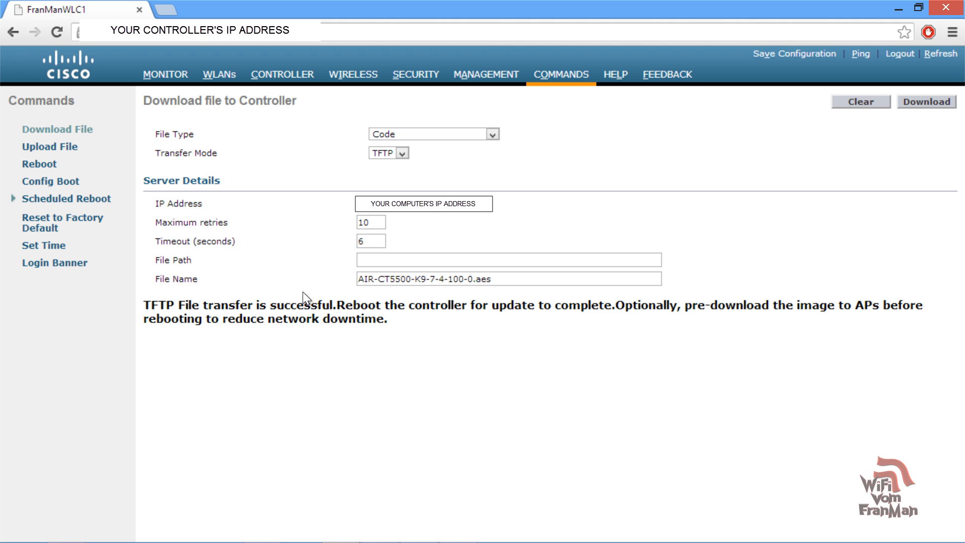
{"action": "mouse_move", "coordinate": [351, 320]}
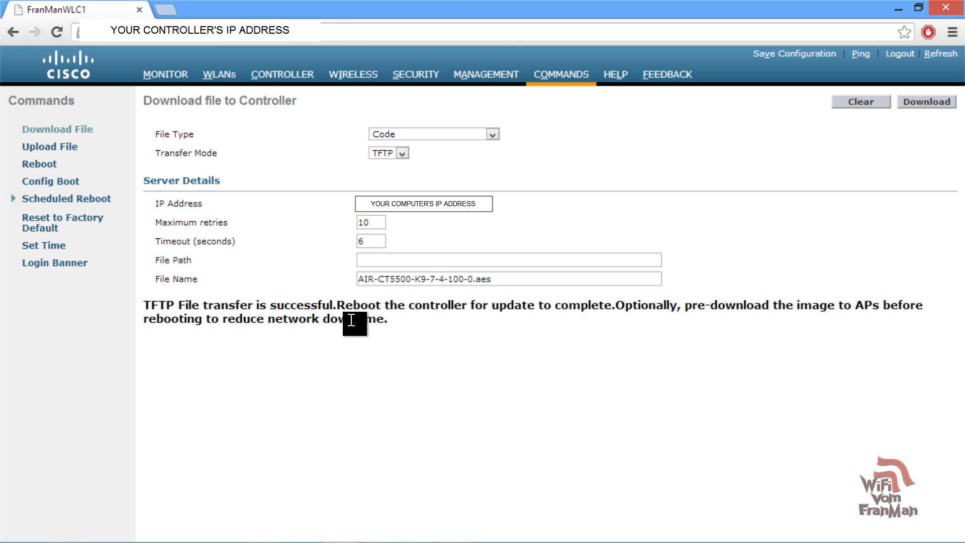
Upload the controller configuration over TFTP as old_7_3_code_12-18-2012 and hide the Tftpd64 window.
{"action": "left_click", "coordinate": [51, 147]}
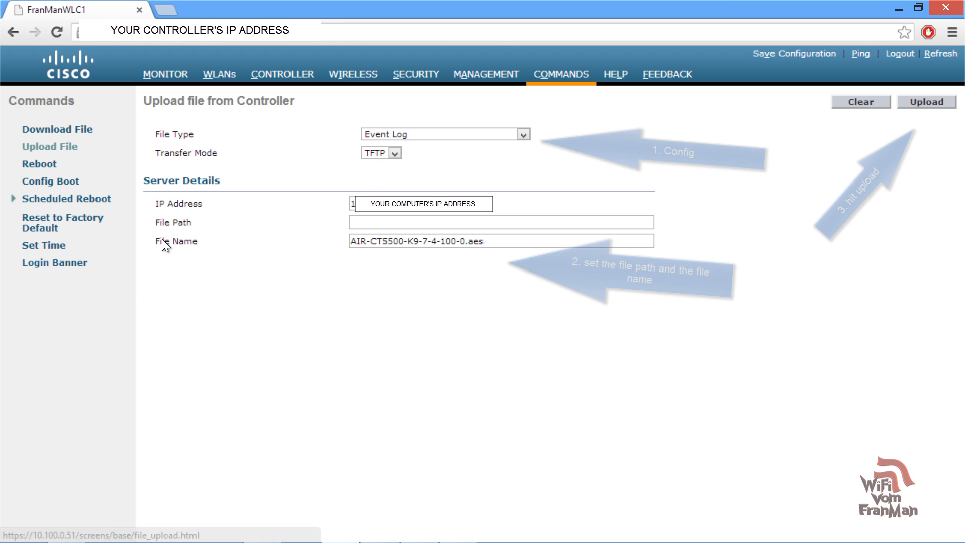
{"action": "left_click", "coordinate": [925, 102]}
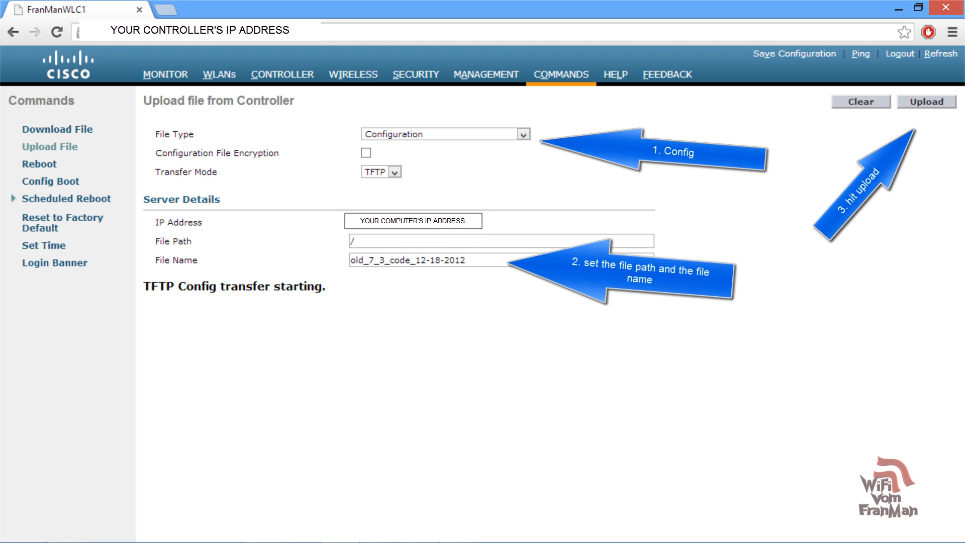
{"action": "left_click", "coordinate": [459, 528]}
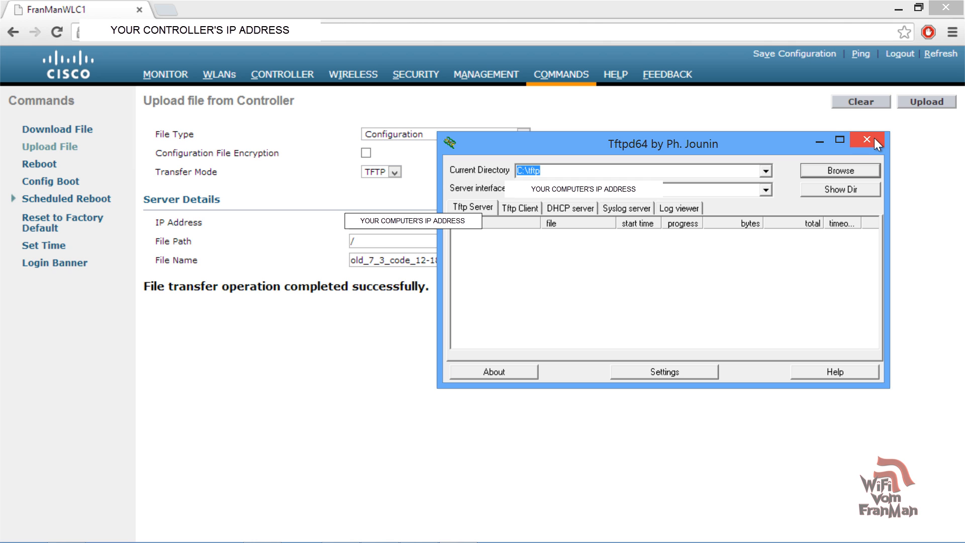
{"action": "mouse_move", "coordinate": [815, 142]}
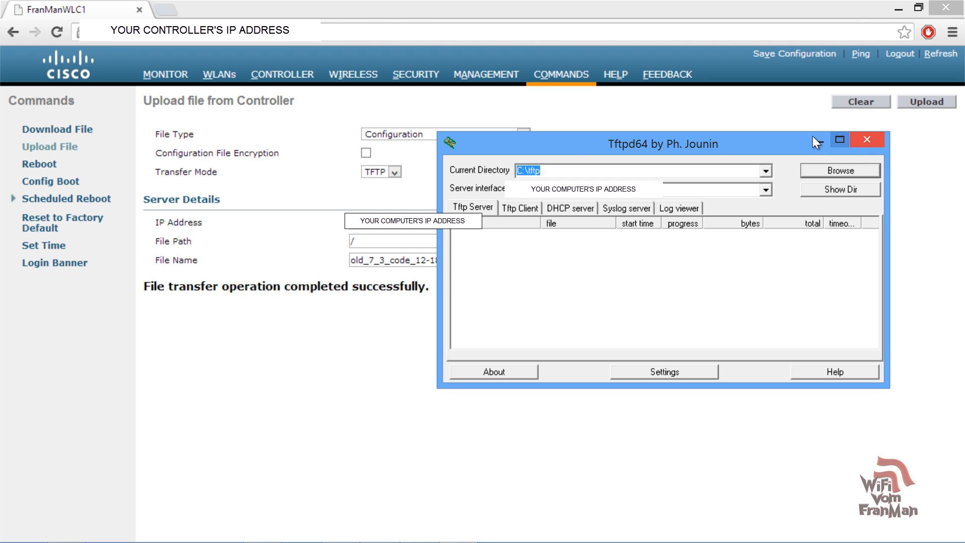
{"action": "left_click", "coordinate": [867, 139]}
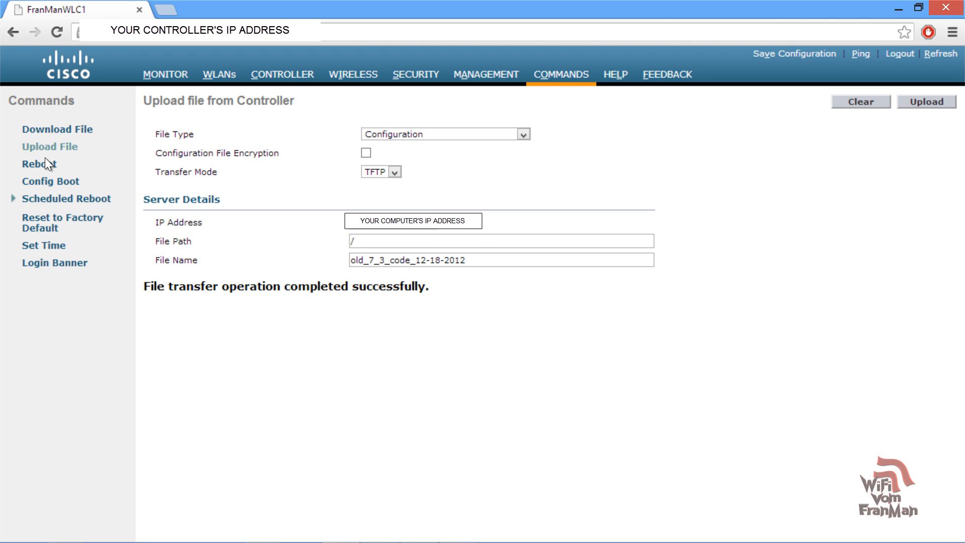
Save and reboot the controller, then view the Monitor summary reporting version 7.4.100.0.
{"action": "left_click", "coordinate": [39, 164]}
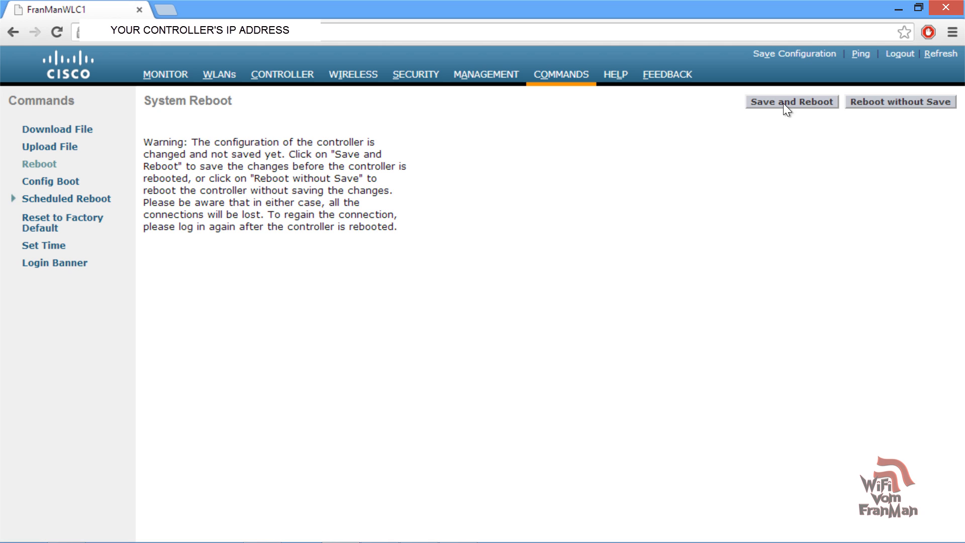
{"action": "left_click", "coordinate": [792, 102]}
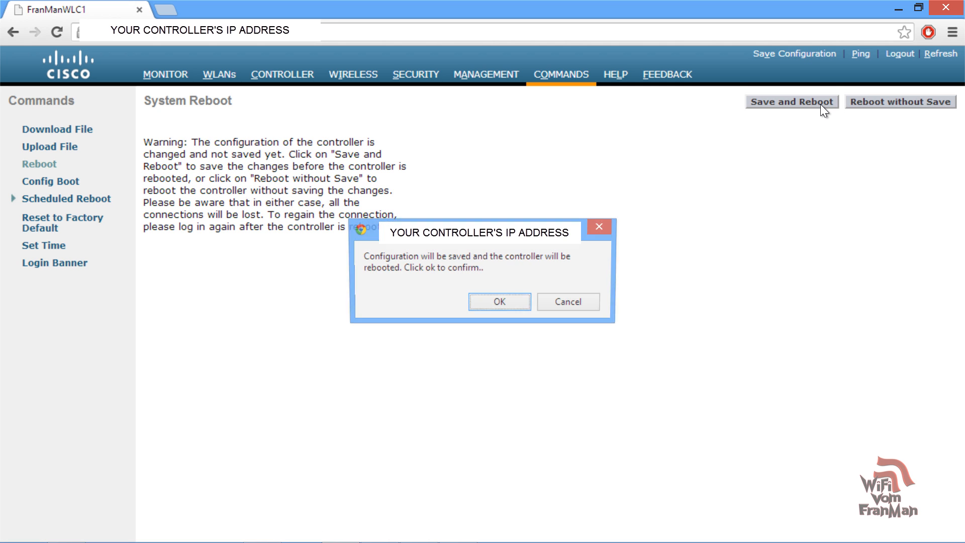
{"action": "left_click", "coordinate": [498, 301]}
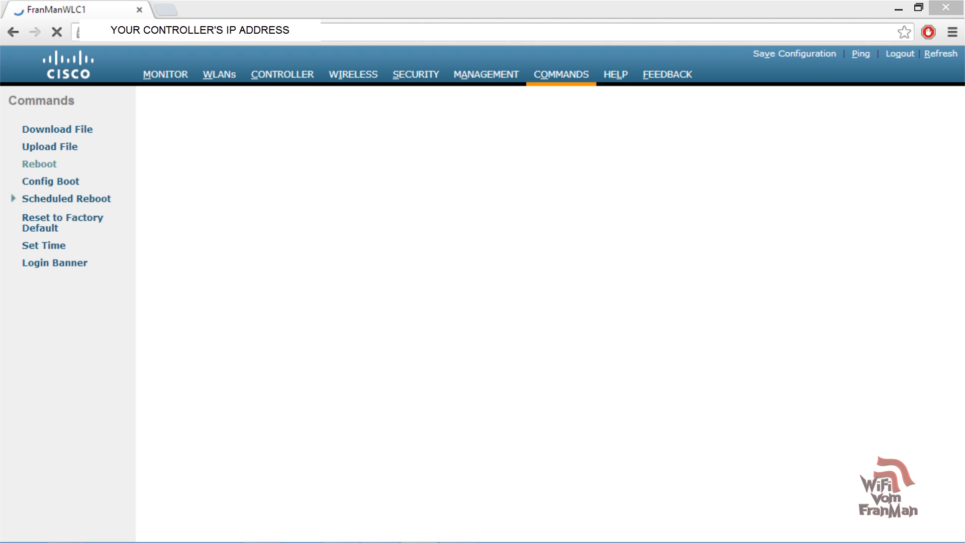
{"action": "mouse_move", "coordinate": [164, 74]}
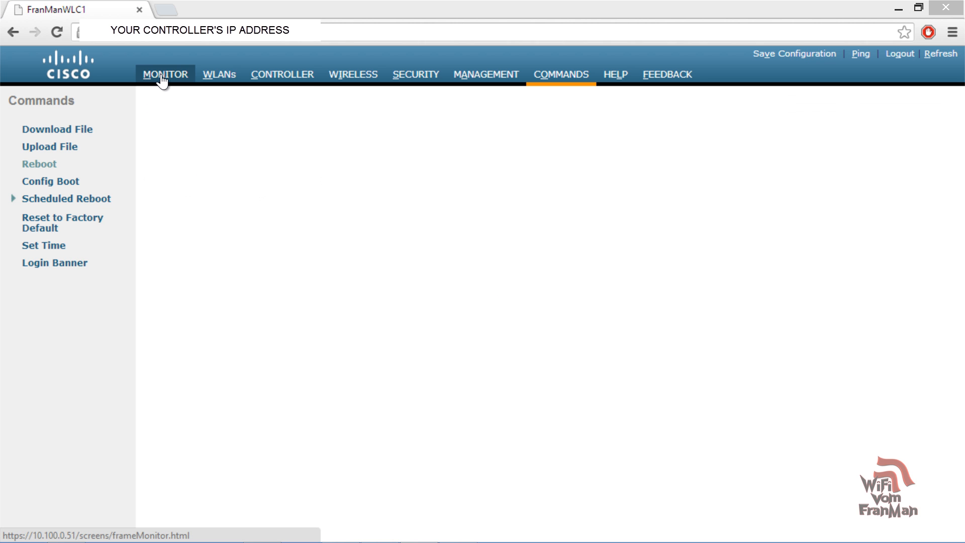
{"action": "left_click", "coordinate": [164, 74]}
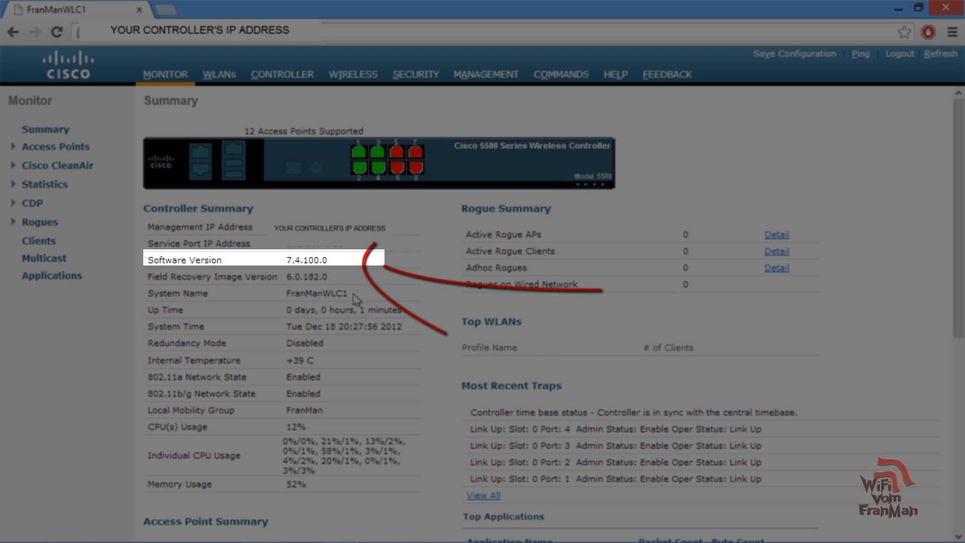